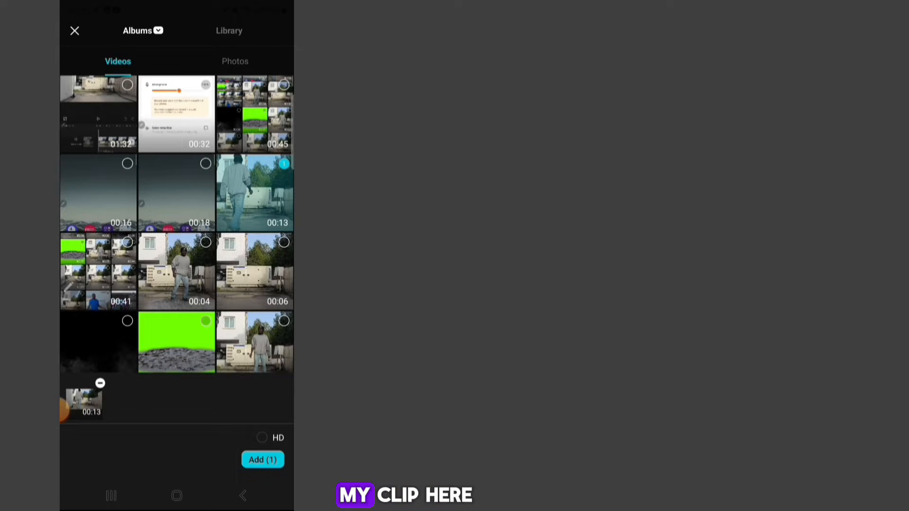
Add the recorded alley landing clip to a new project
click(263, 459)
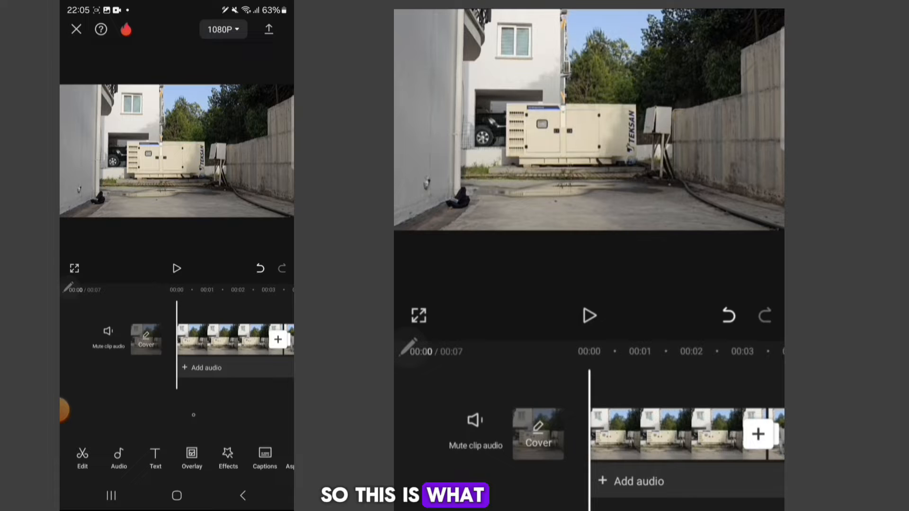
Add the still jump frame as a 3-second overlay near the two-second mark
click(176, 268)
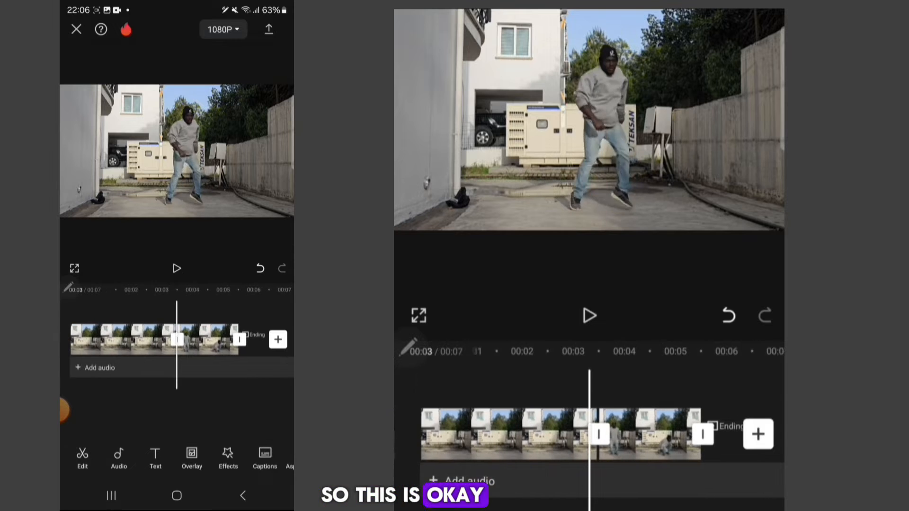
click(153, 339)
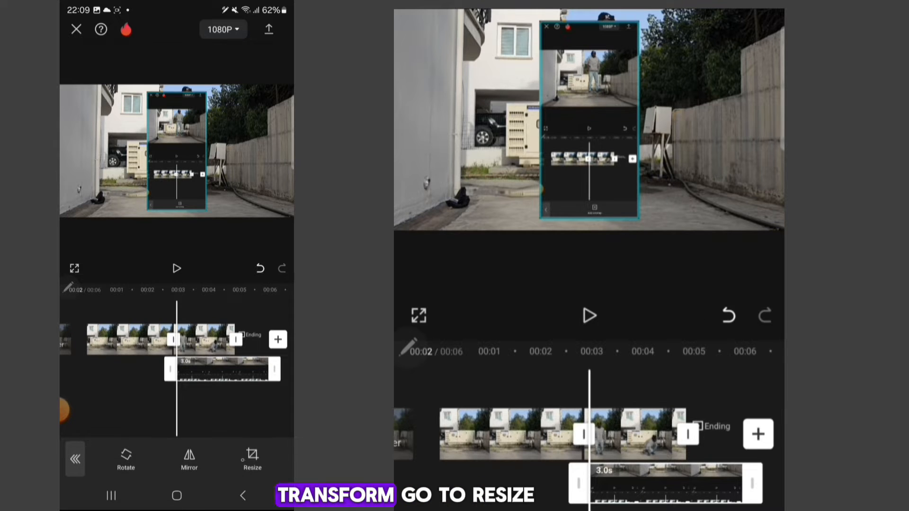
Resize the overlay to fill the frame and apply Auto removal to its background
click(253, 459)
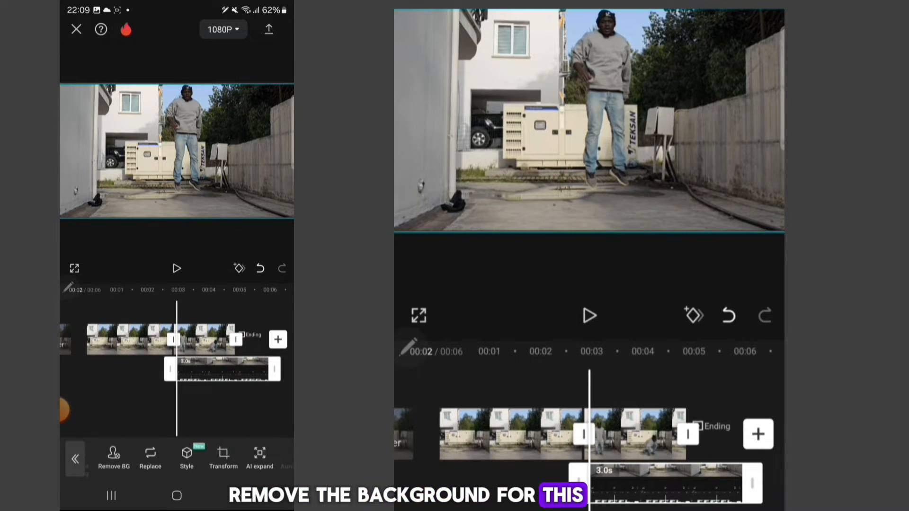
click(113, 458)
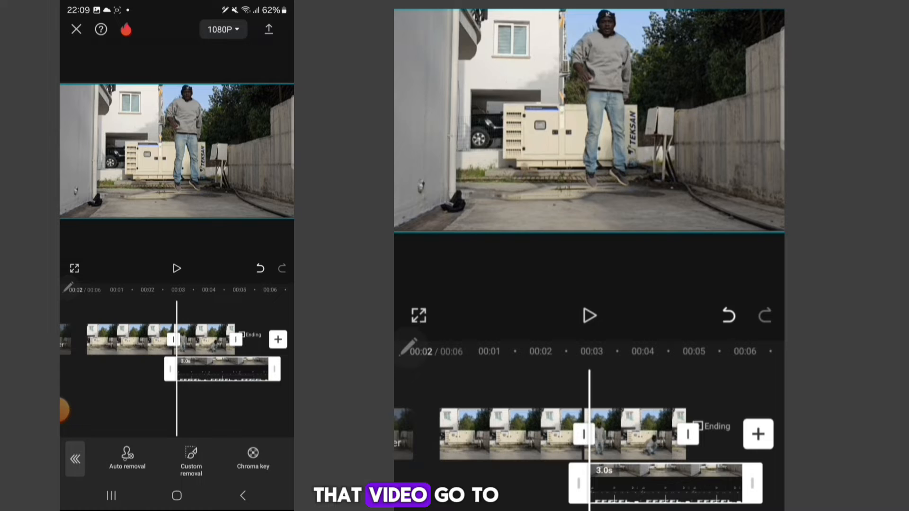
click(126, 458)
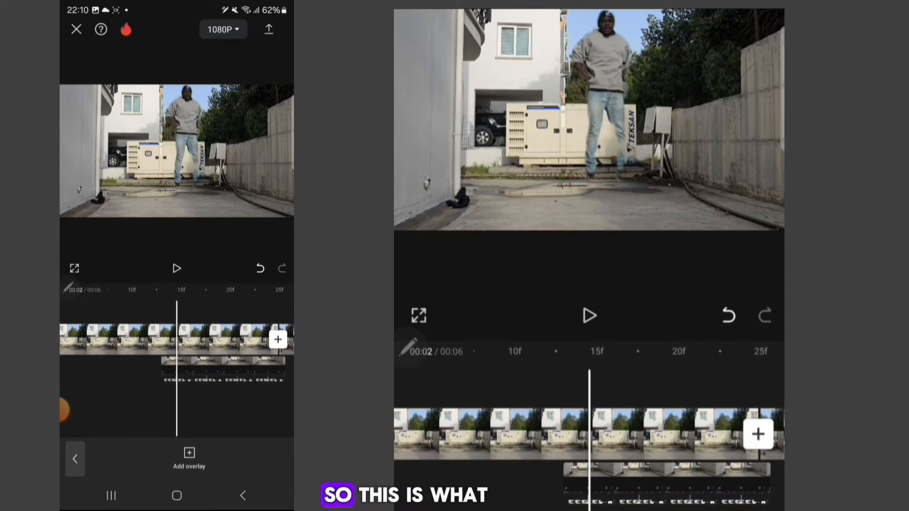
Trim the cutout overlay's end back to about the three-second landing mark
click(176, 267)
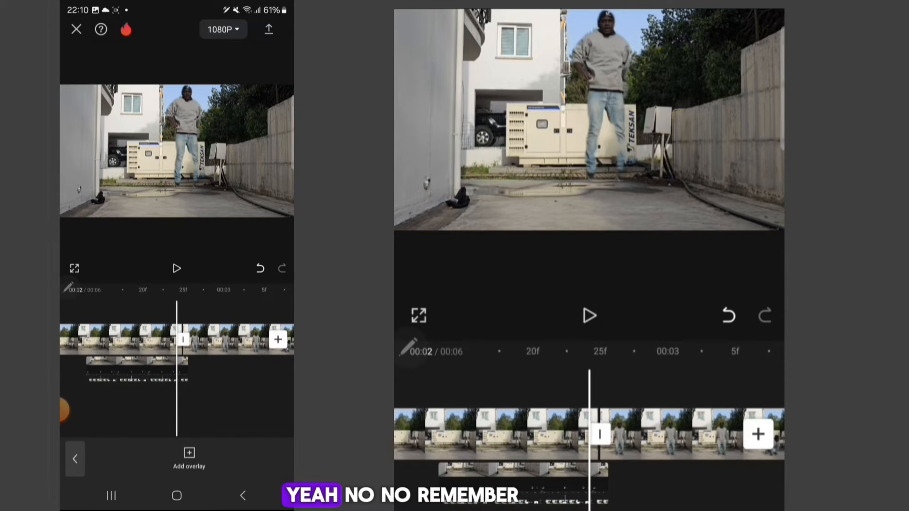
click(136, 369)
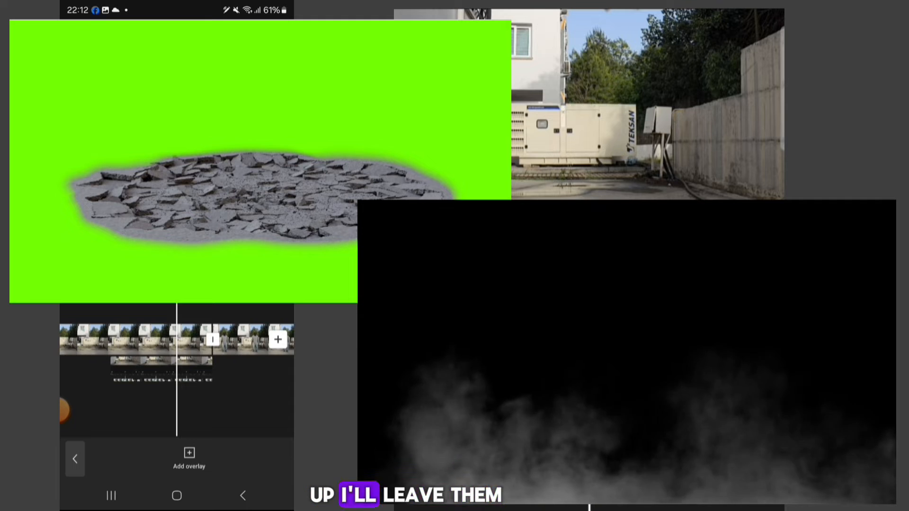
Add the green-screen crack video as an overlay and chroma-key its green at intensity 100
click(188, 457)
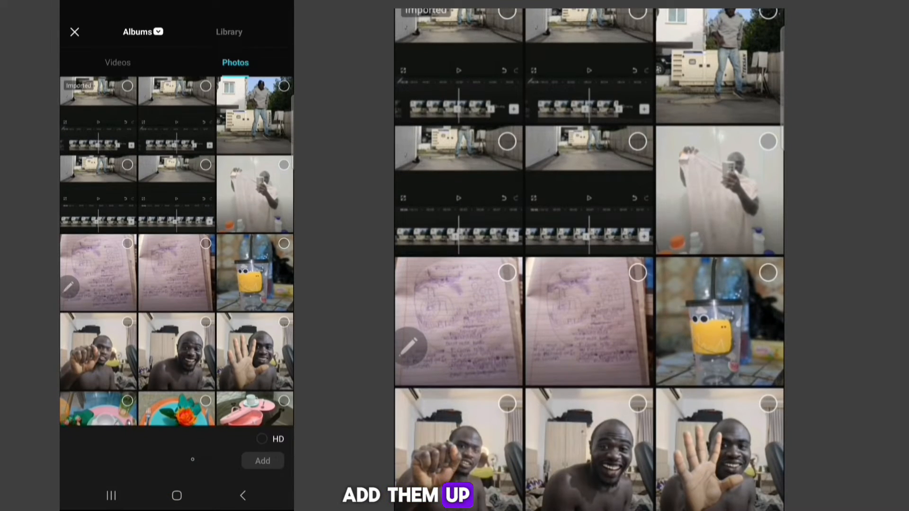
click(262, 460)
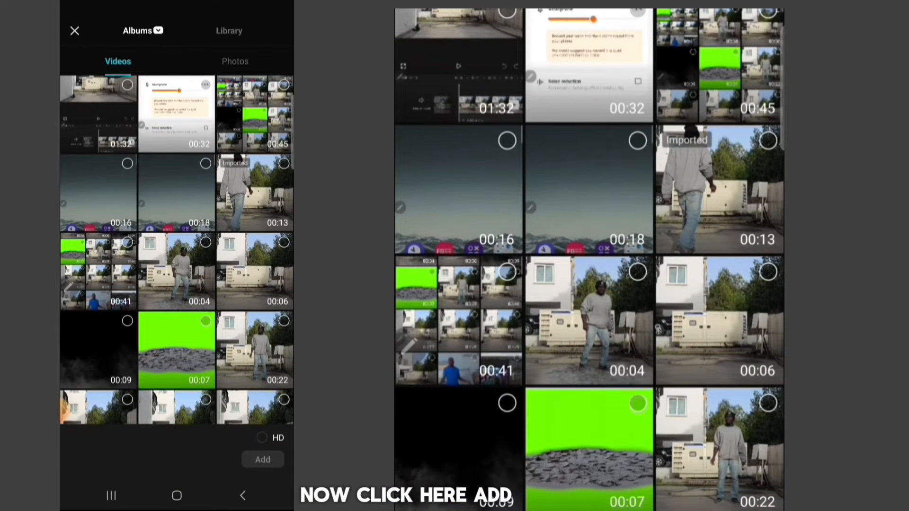
click(262, 459)
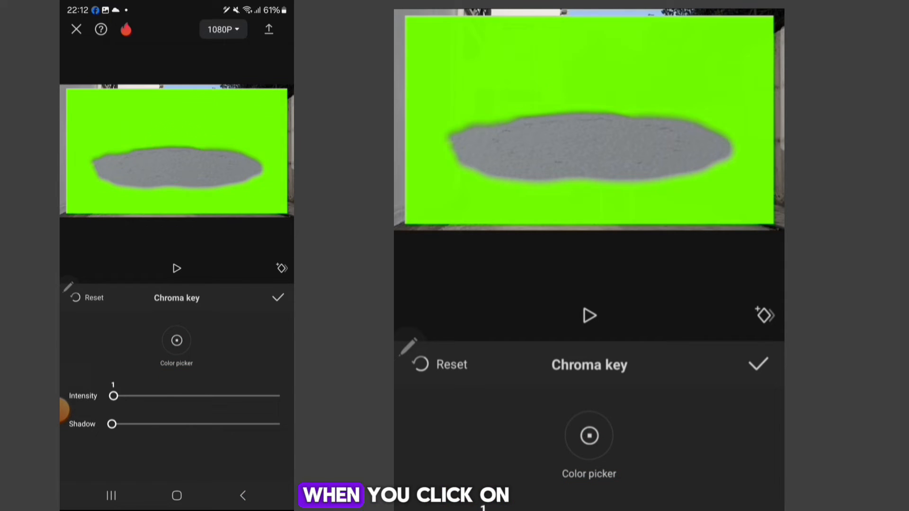
drag(114, 395, 279, 396)
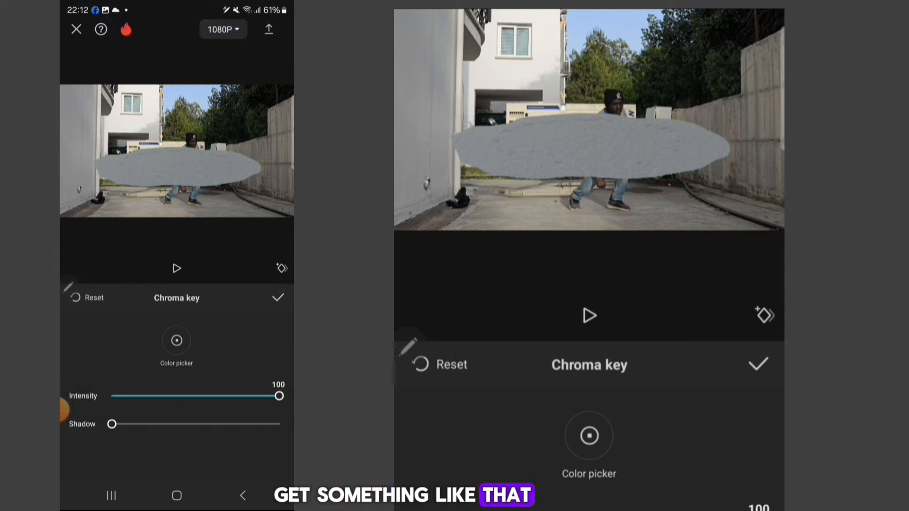
click(279, 297)
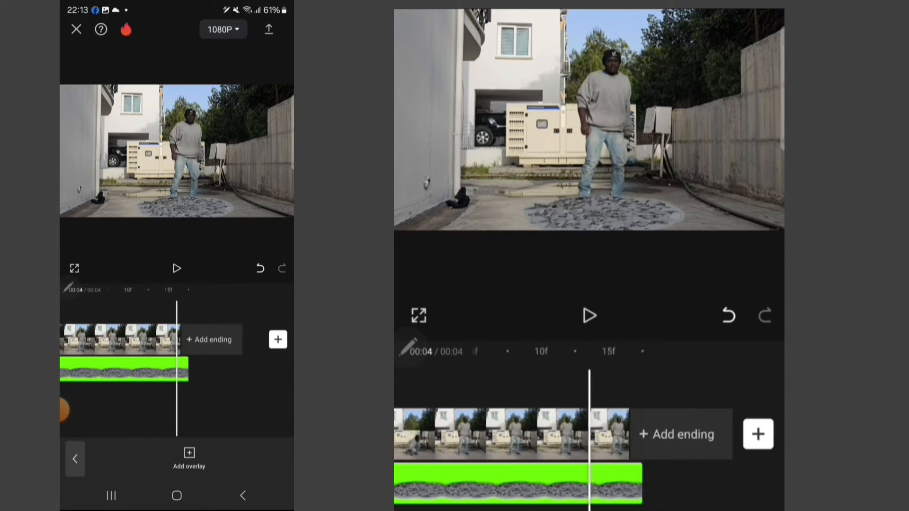
Move the crack overlay to the landing point and set its blend mode to Darken
click(176, 268)
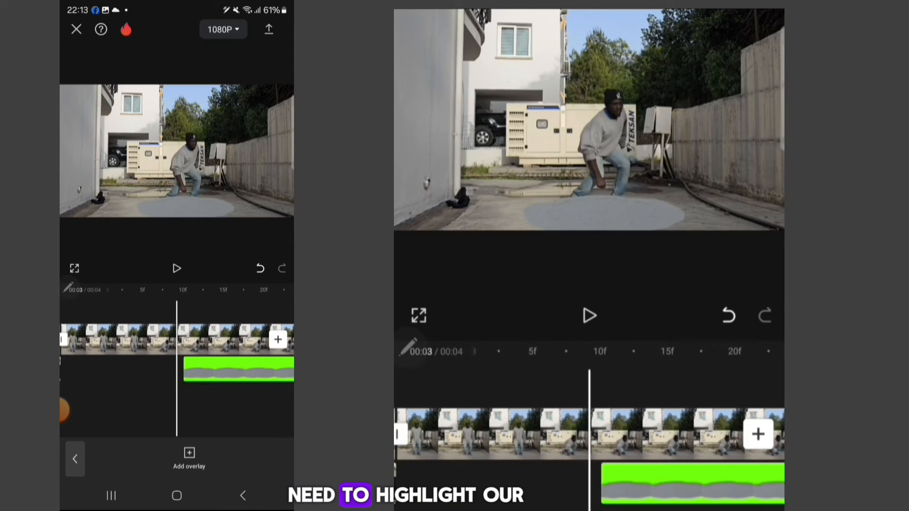
click(236, 370)
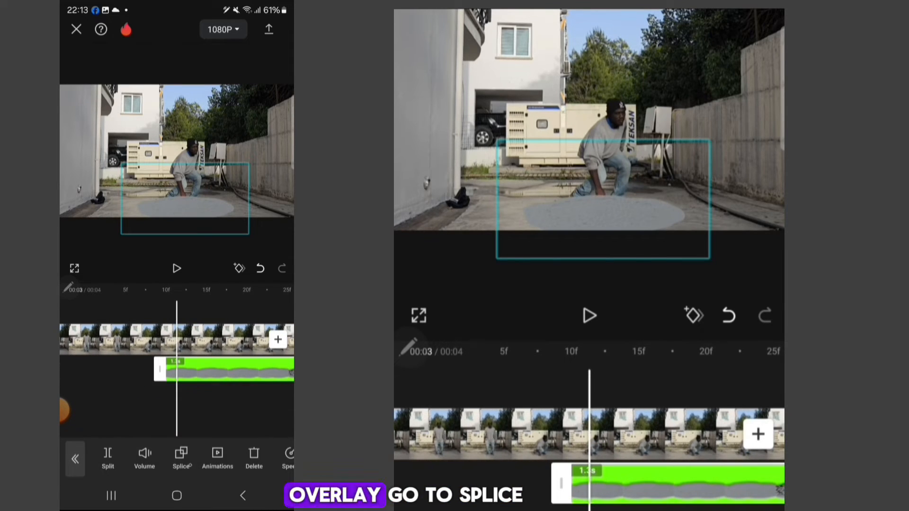
click(181, 458)
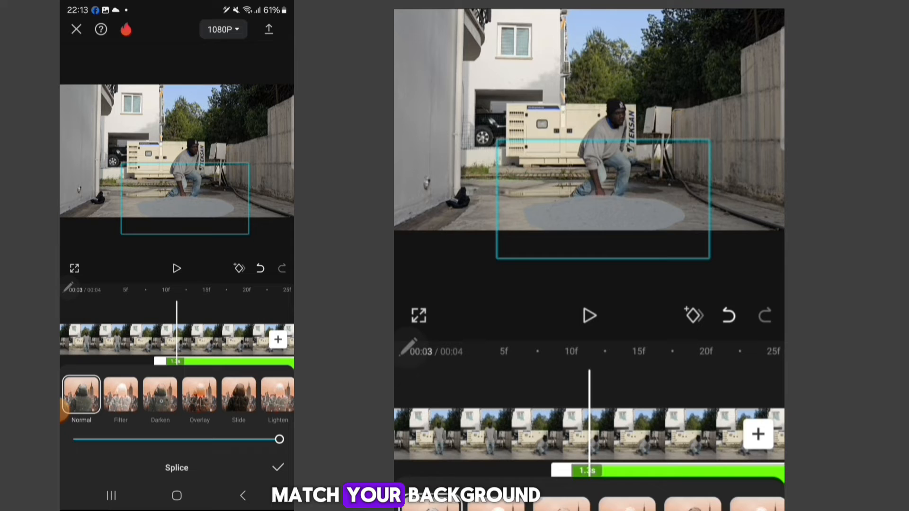
click(159, 394)
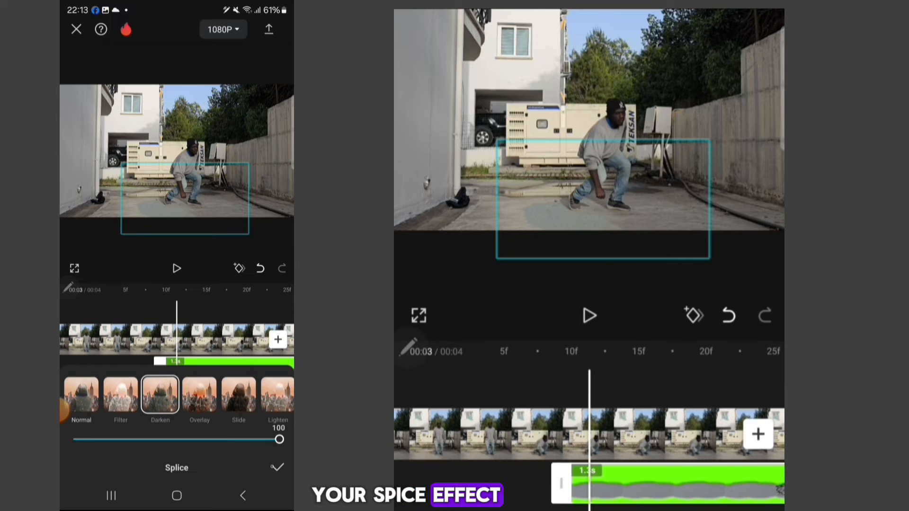
click(176, 268)
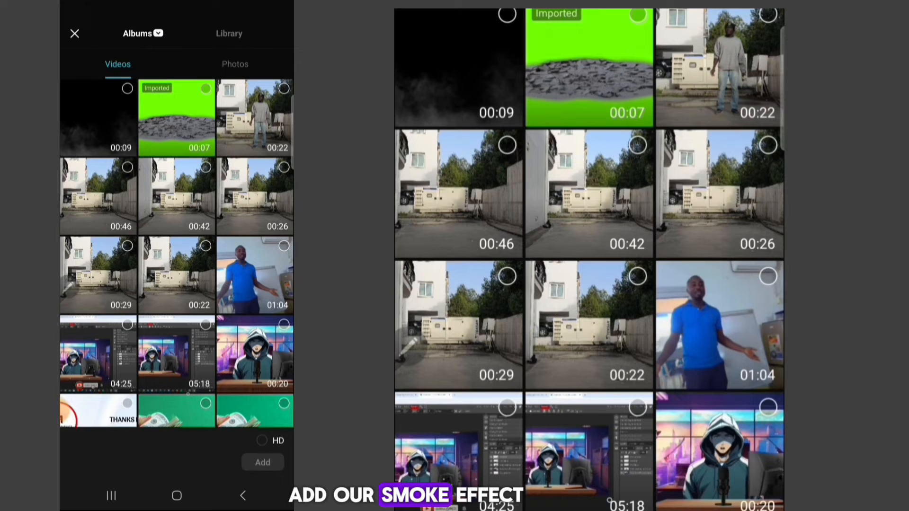
Add the dark smoke clip as an overlay and export the edited landing video
click(98, 116)
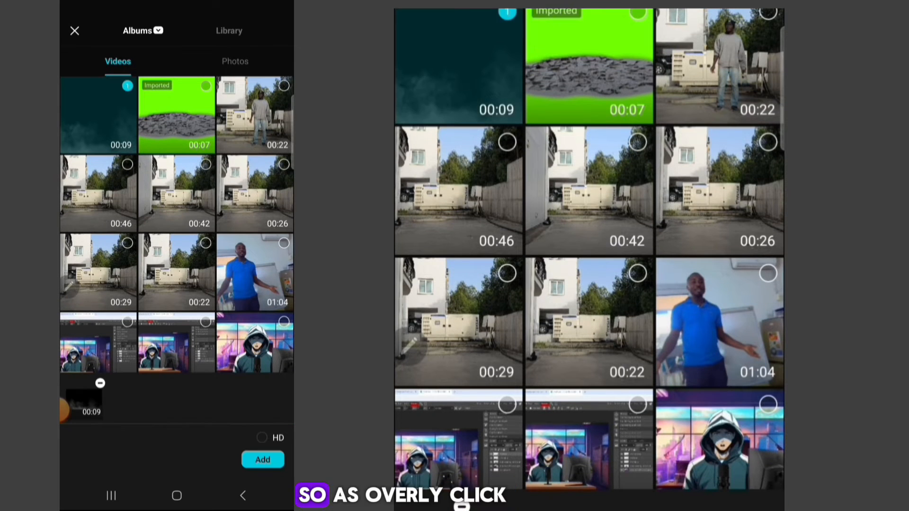
click(262, 459)
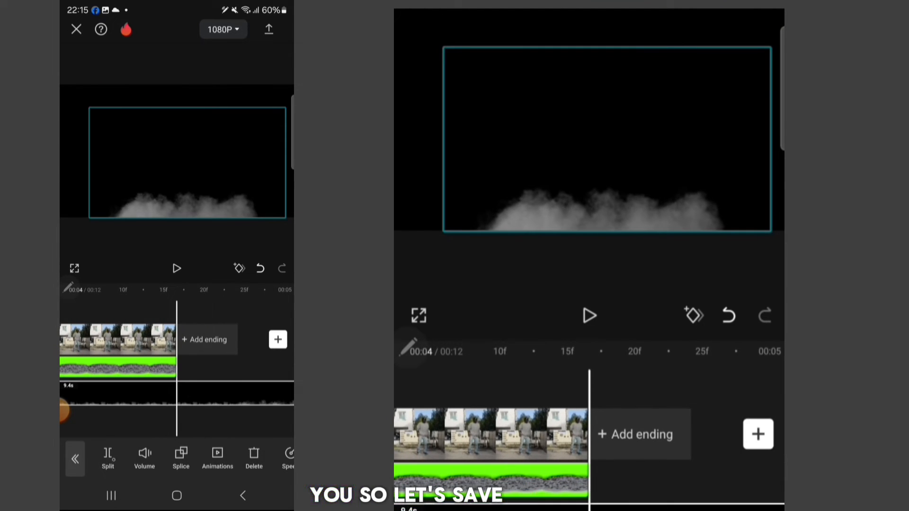
click(269, 29)
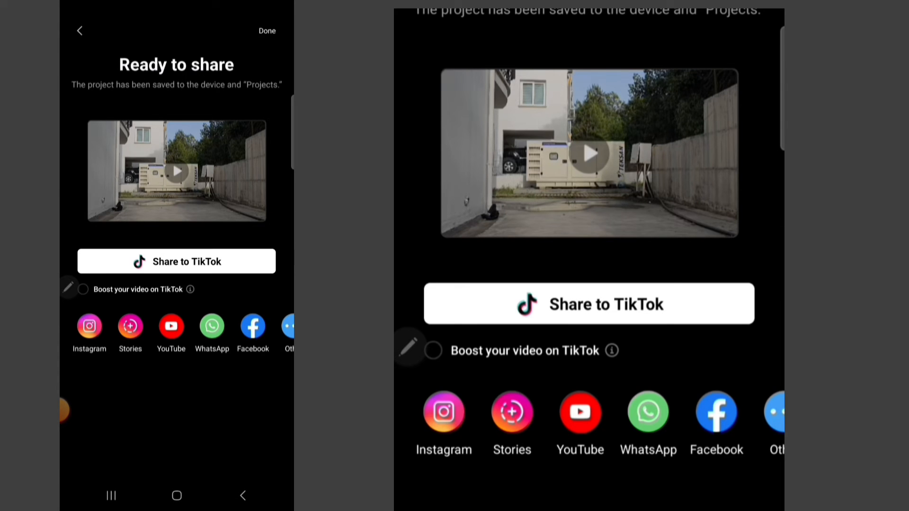
Import the 4-second export into a new project and add motion blur to the jump
click(79, 31)
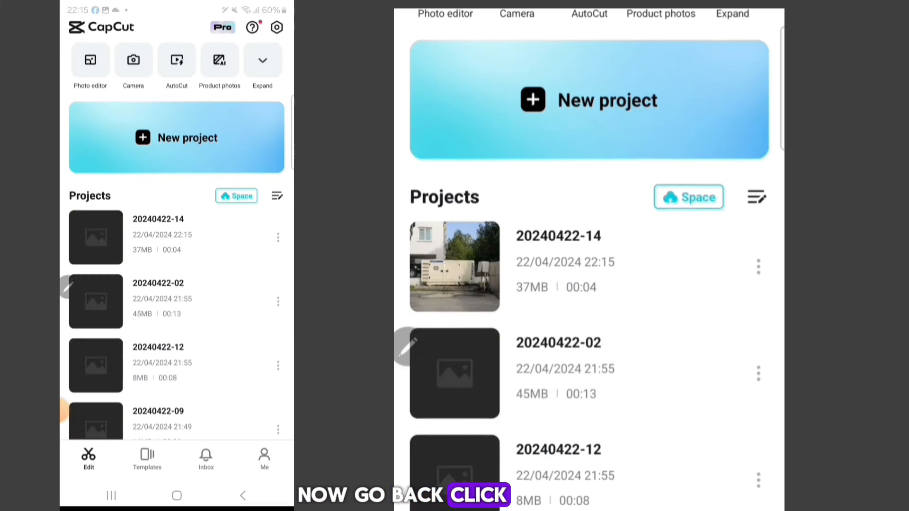
click(176, 137)
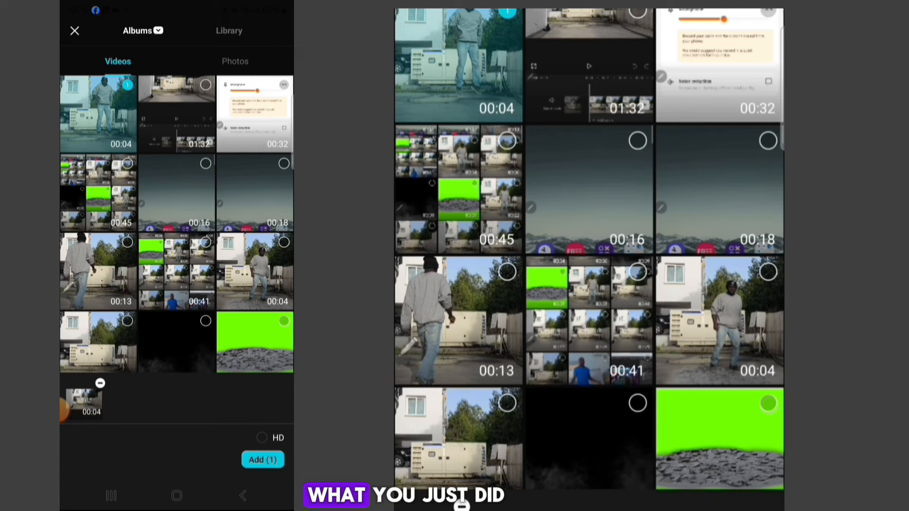
click(263, 459)
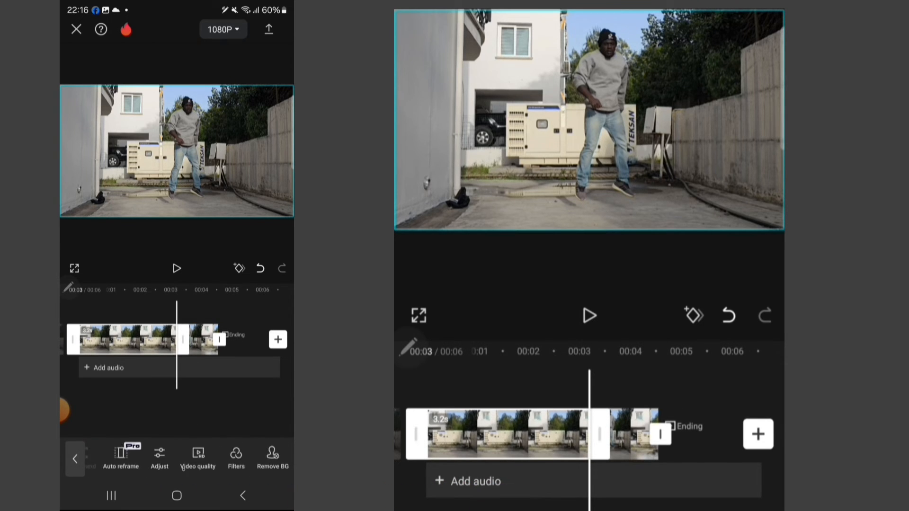
scroll(left, 3)
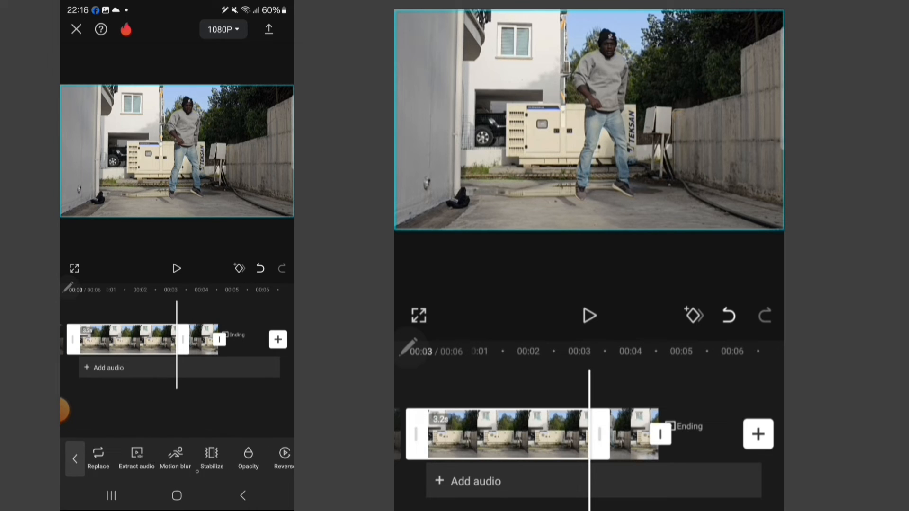
click(175, 456)
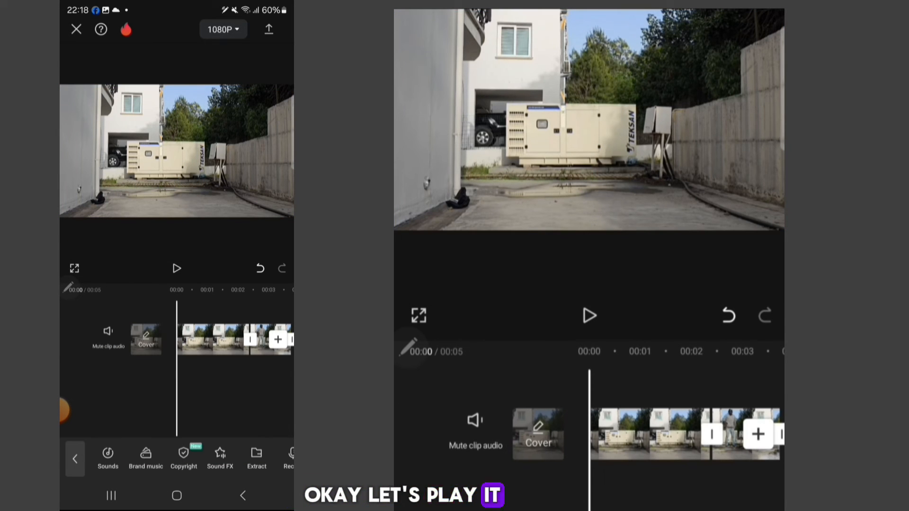
Apply the Shake video effect, found by searching 'sha', and export the final video
click(588, 316)
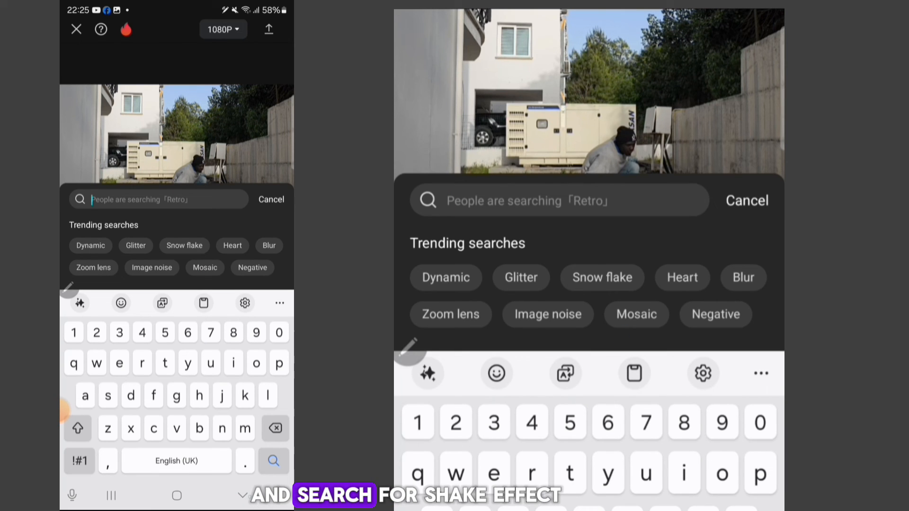
text(shake)
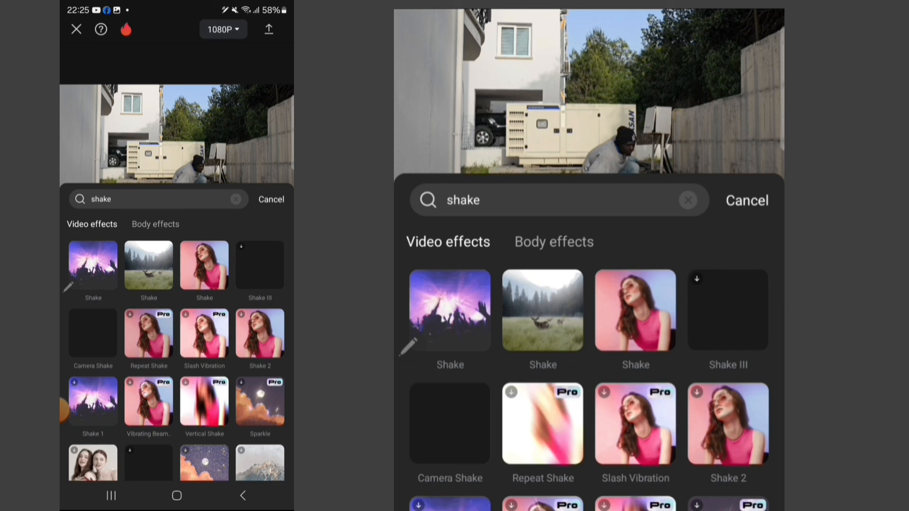
click(635, 310)
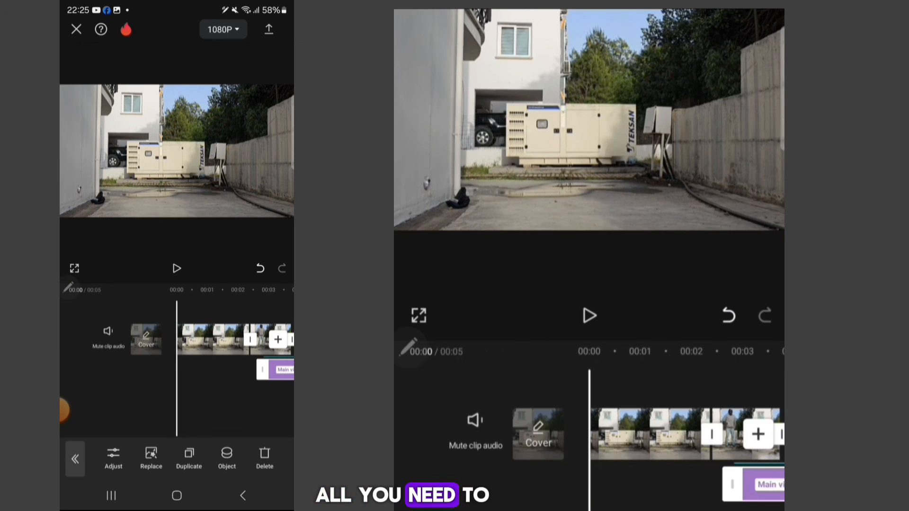
click(268, 29)
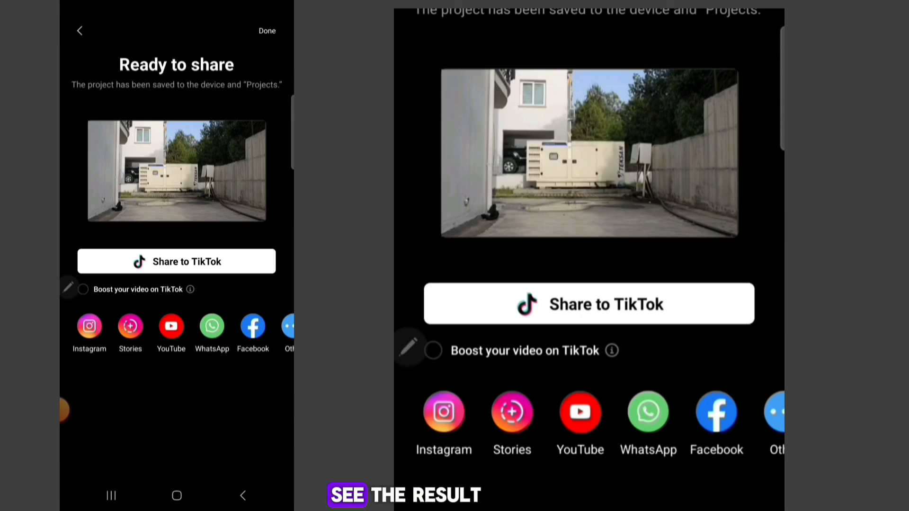